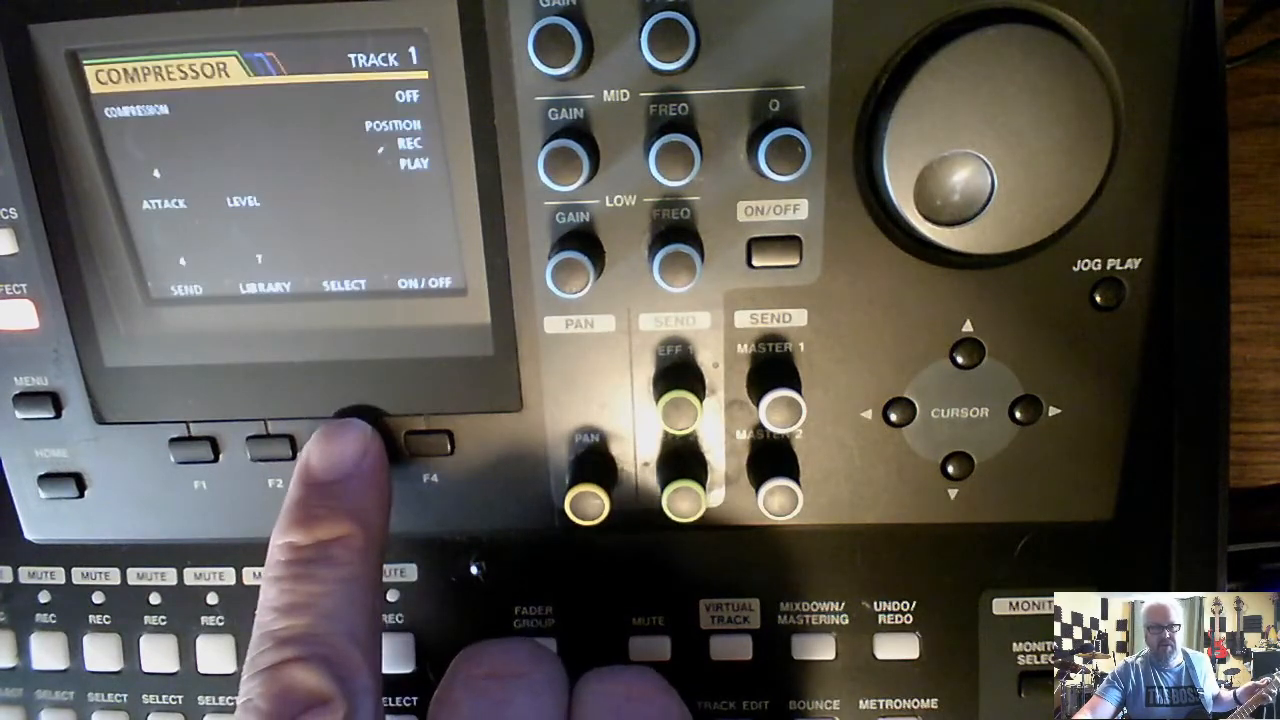
# - Switch from Track 1's compressor screen to its Effect page
pyautogui.click(428, 444)
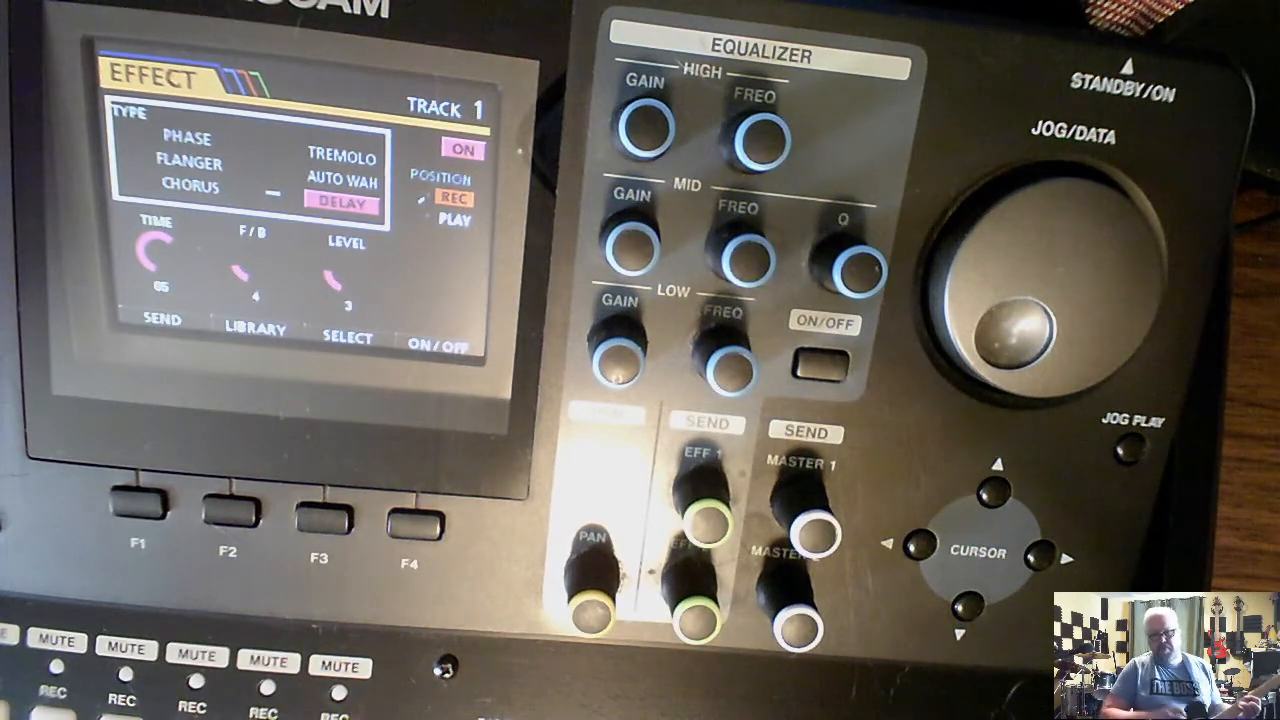
# - Move the cursor down to the delay effect's POSITION setting
pyautogui.click(978, 553)
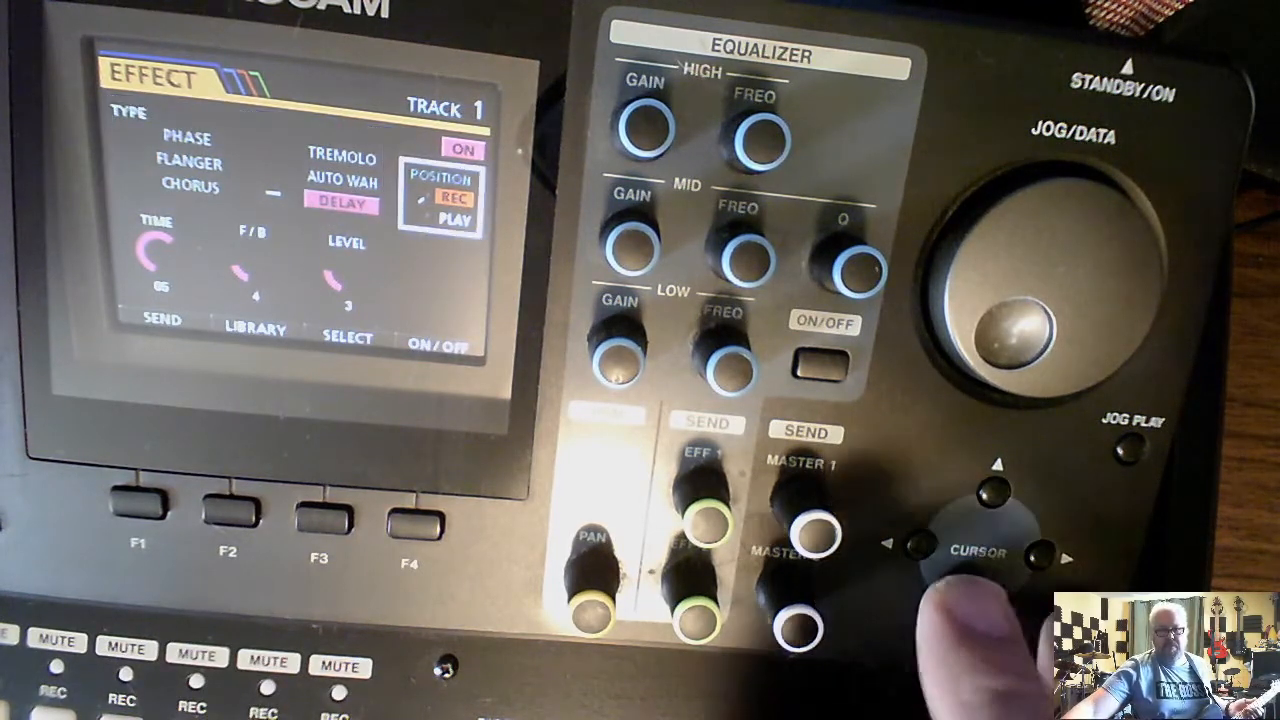